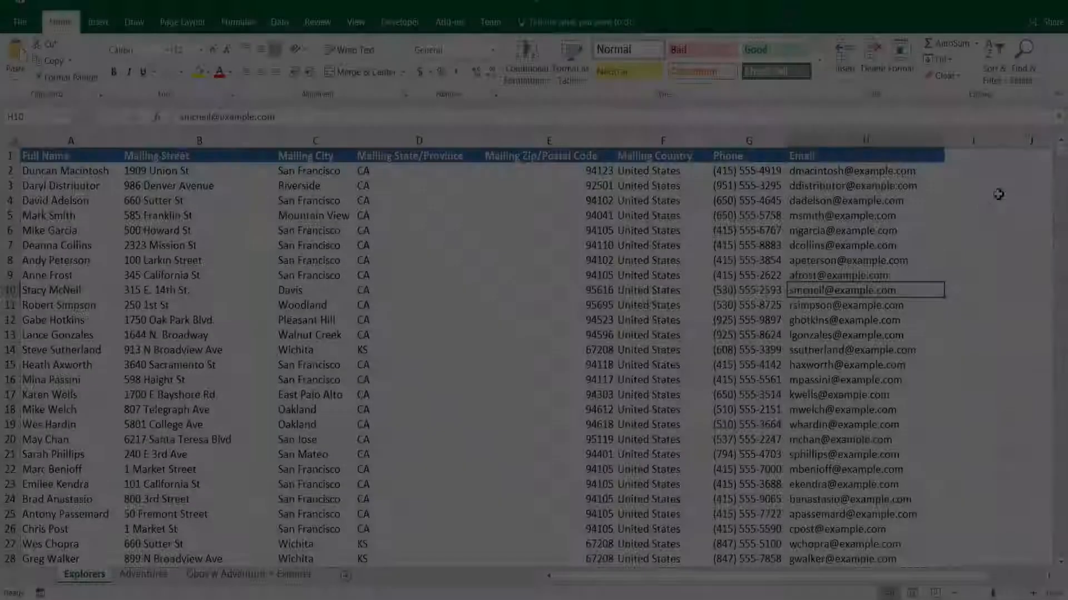
Step: Scroll down the Data Import Wizard page through the Recent Import Jobs table
{"action": "scroll", "scroll_direction": "down", "scroll_amount": 3}
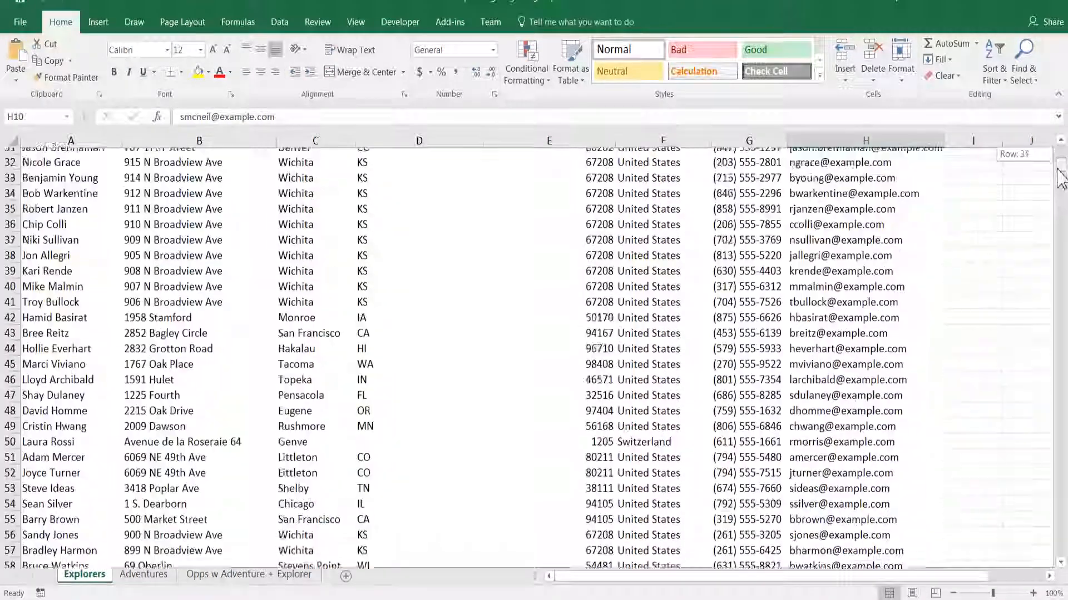
{"action": "scroll", "scroll_direction": "down", "scroll_amount": 3}
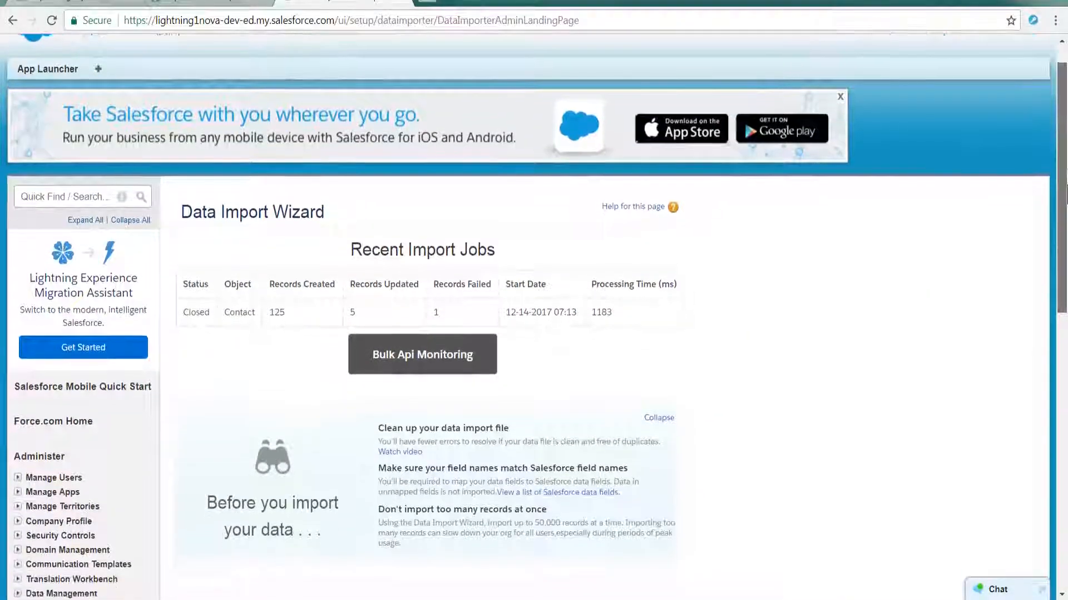
{"action": "scroll", "scroll_direction": "down", "scroll_amount": 3}
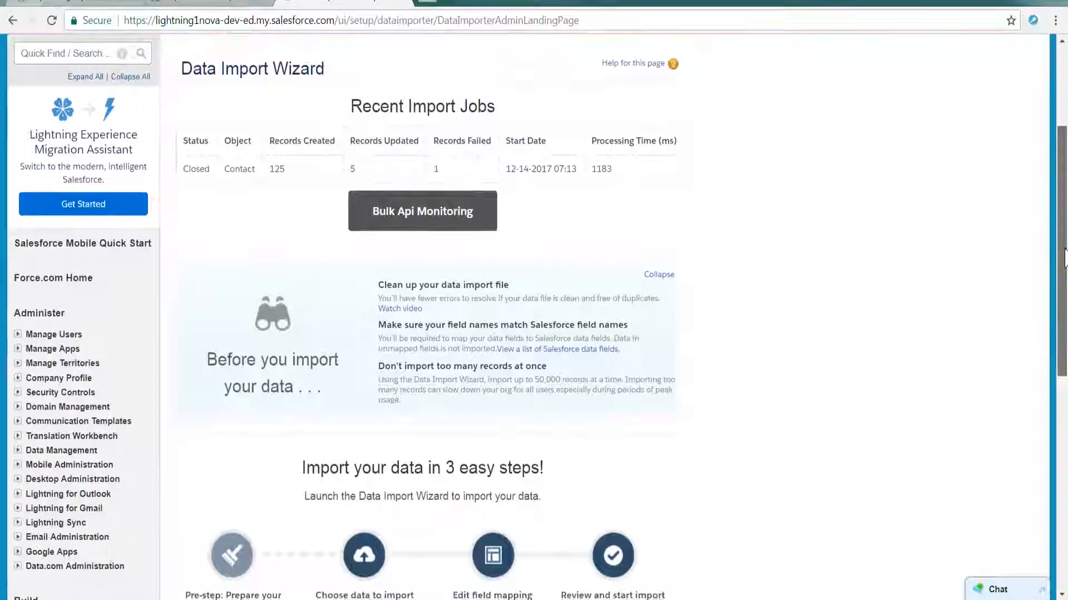
{"action": "scroll", "scroll_direction": "down", "scroll_amount": 3}
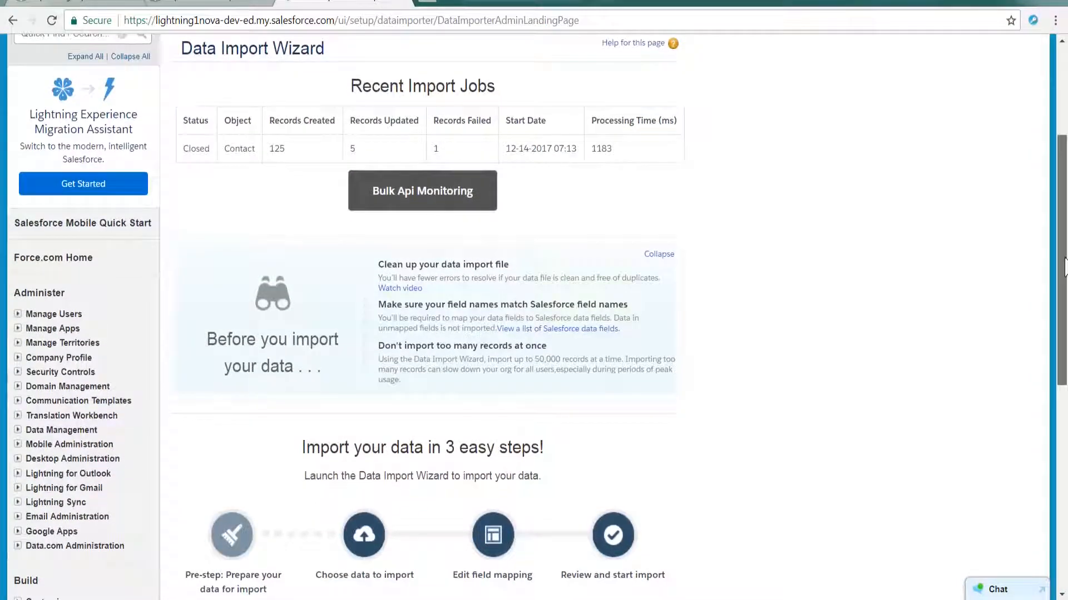
{"action": "scroll", "scroll_direction": "down", "scroll_amount": 3}
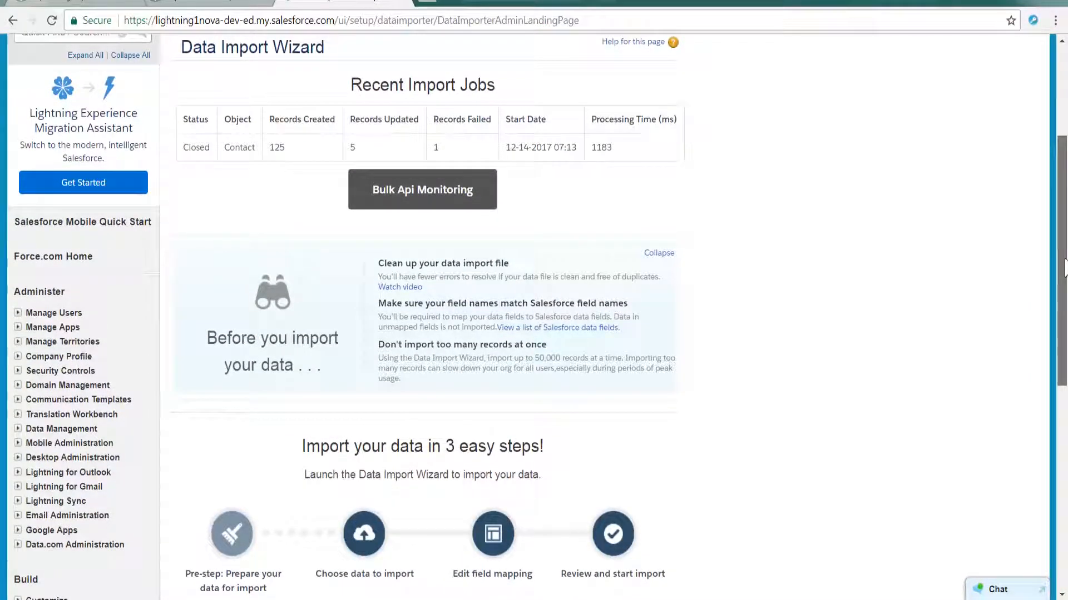
{"action": "scroll", "scroll_direction": "down", "scroll_amount": 3}
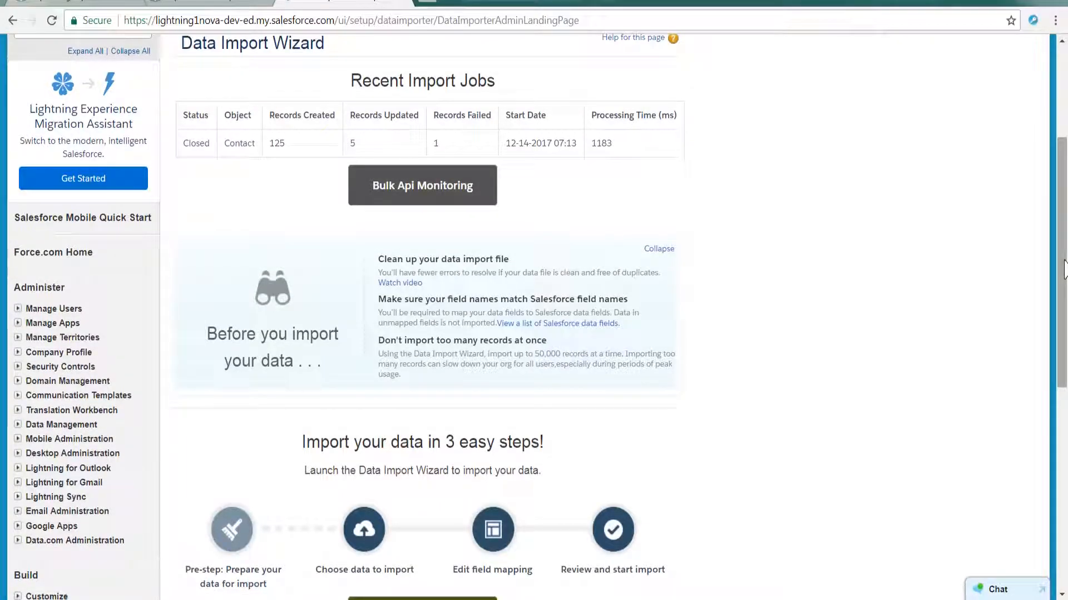
{"action": "scroll", "scroll_direction": "down", "scroll_amount": 3}
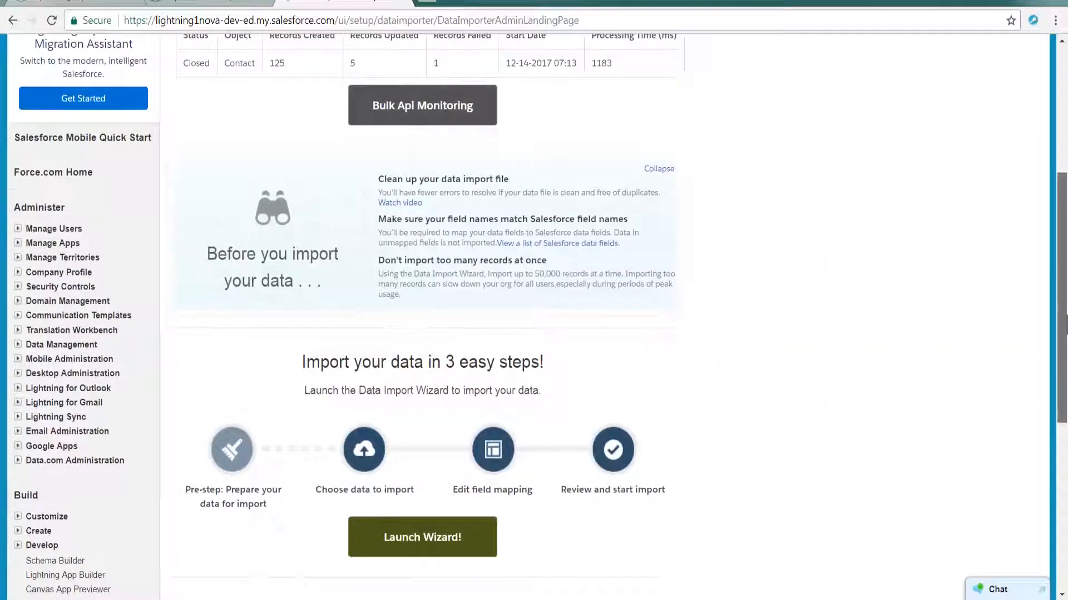
{"action": "scroll", "scroll_direction": "down", "scroll_amount": 3}
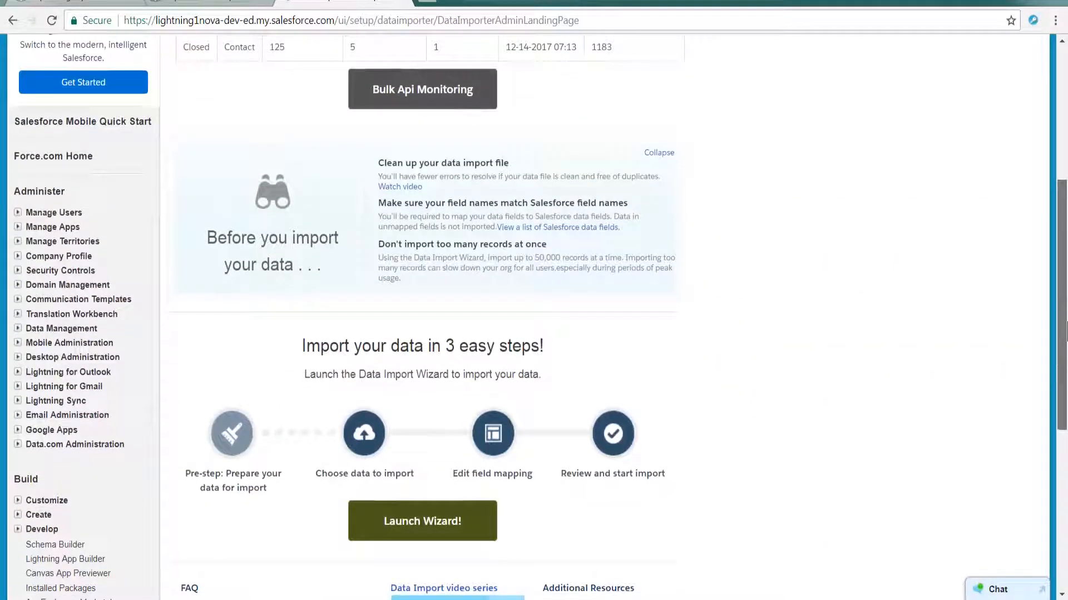
{"action": "scroll", "scroll_direction": "down", "scroll_amount": 3}
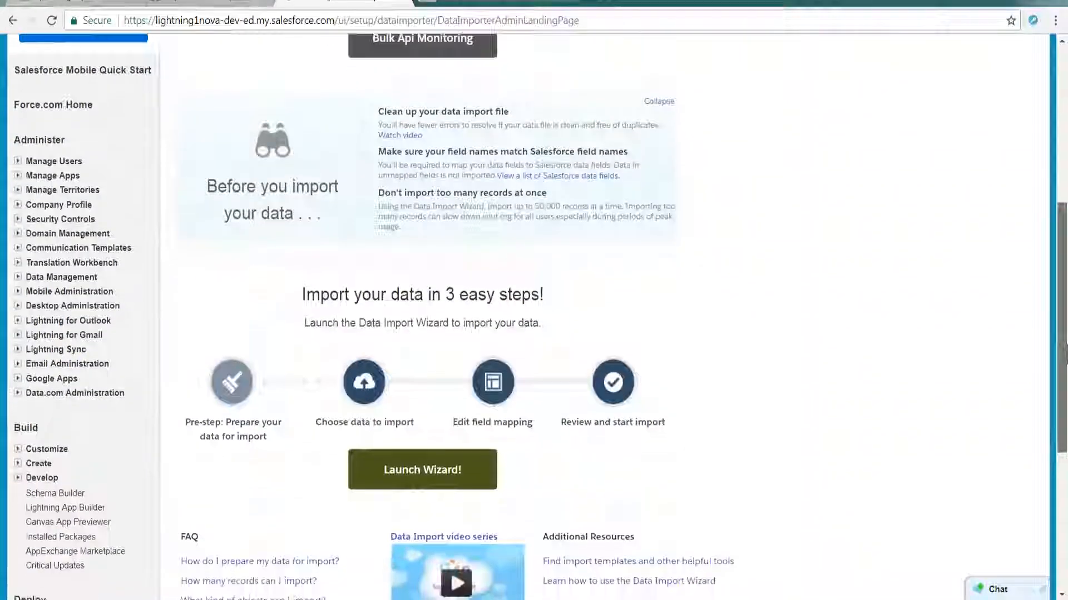
{"action": "scroll", "scroll_direction": "down", "scroll_amount": 3}
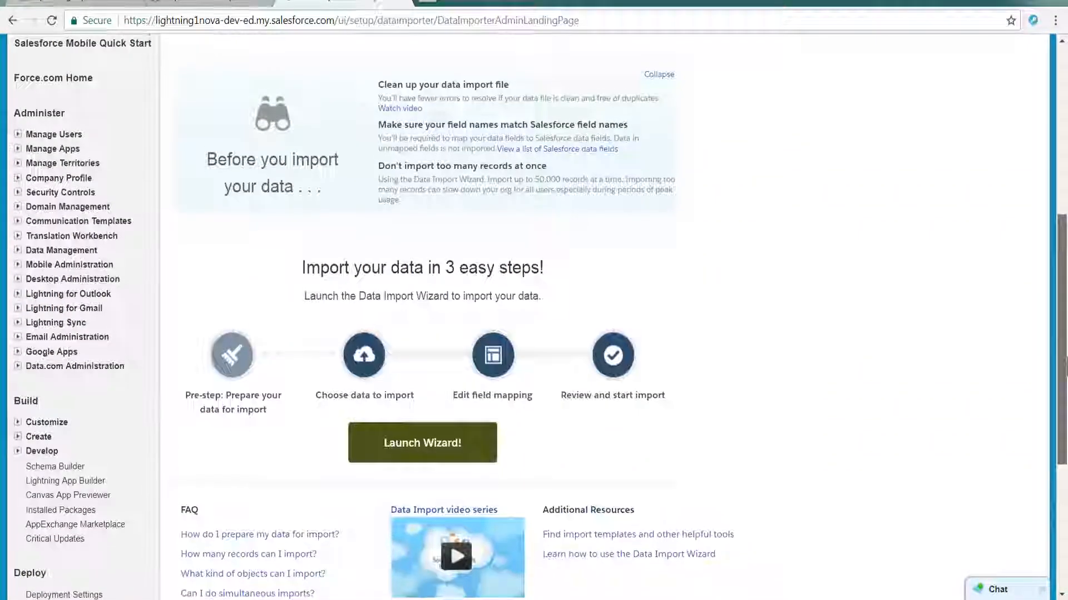
{"action": "scroll", "scroll_direction": "down", "scroll_amount": 3}
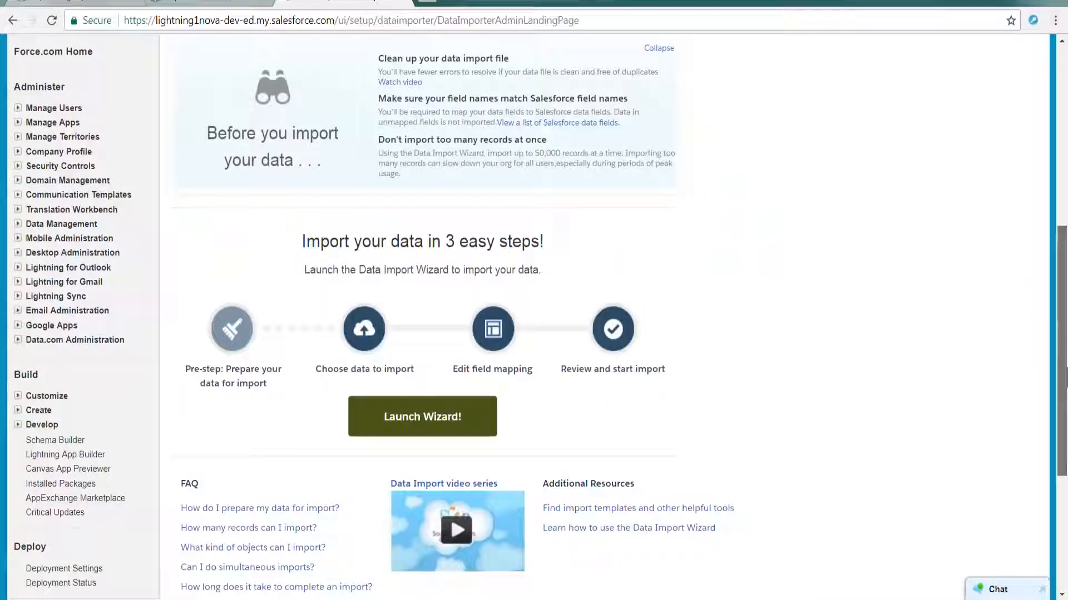
{"action": "scroll", "scroll_direction": "down", "scroll_amount": 3}
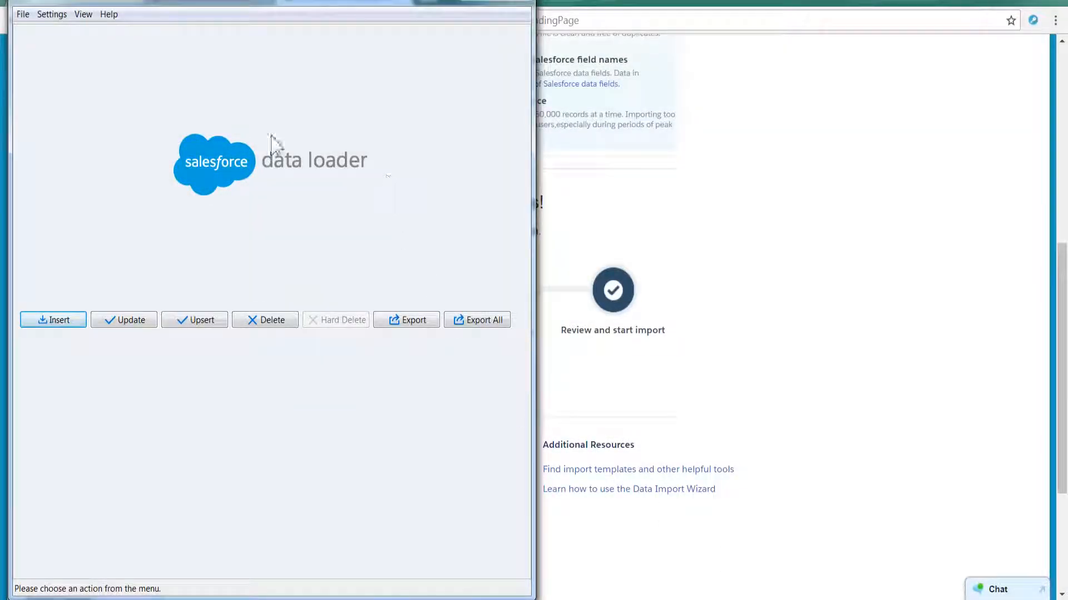
Step: Review the data load operations and CSV viewing options, then return to the Setup home page
{"action": "left_click", "coordinate": [22, 13]}
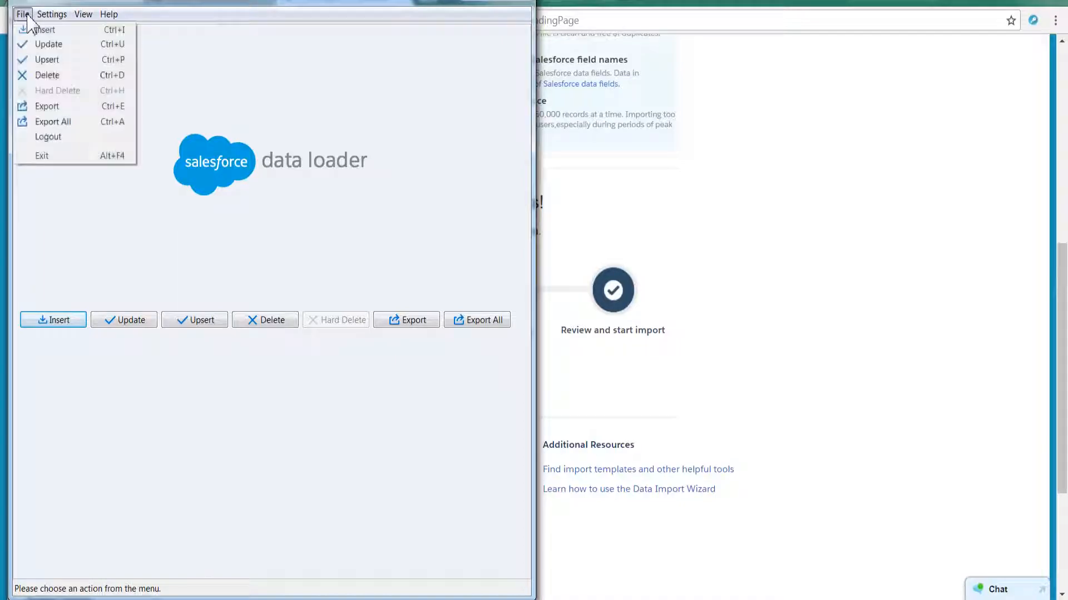
{"action": "left_click", "coordinate": [83, 13]}
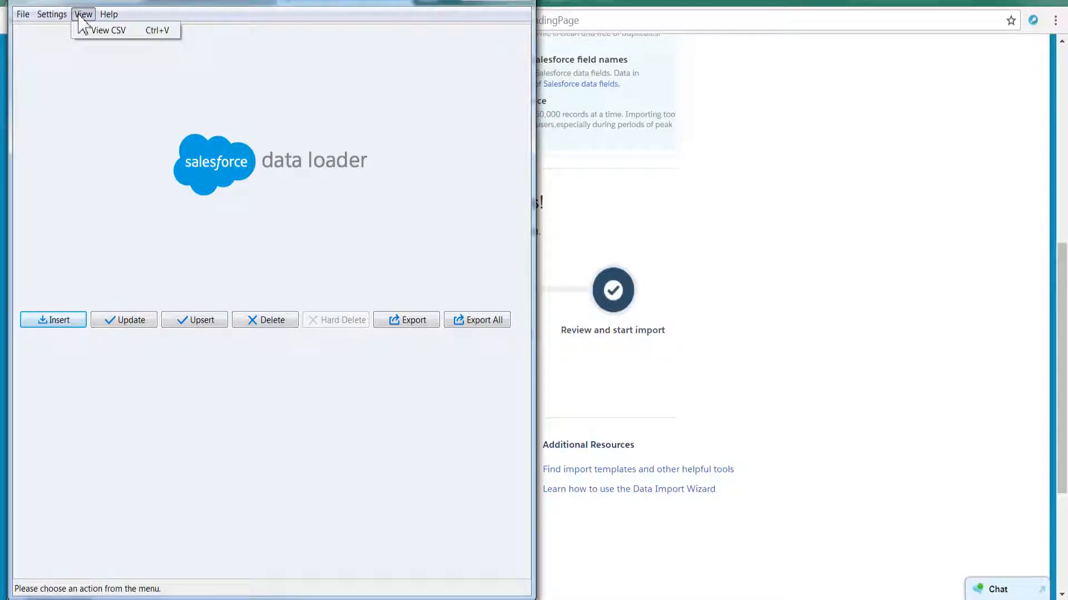
{"action": "mouse_move", "coordinate": [93, 40]}
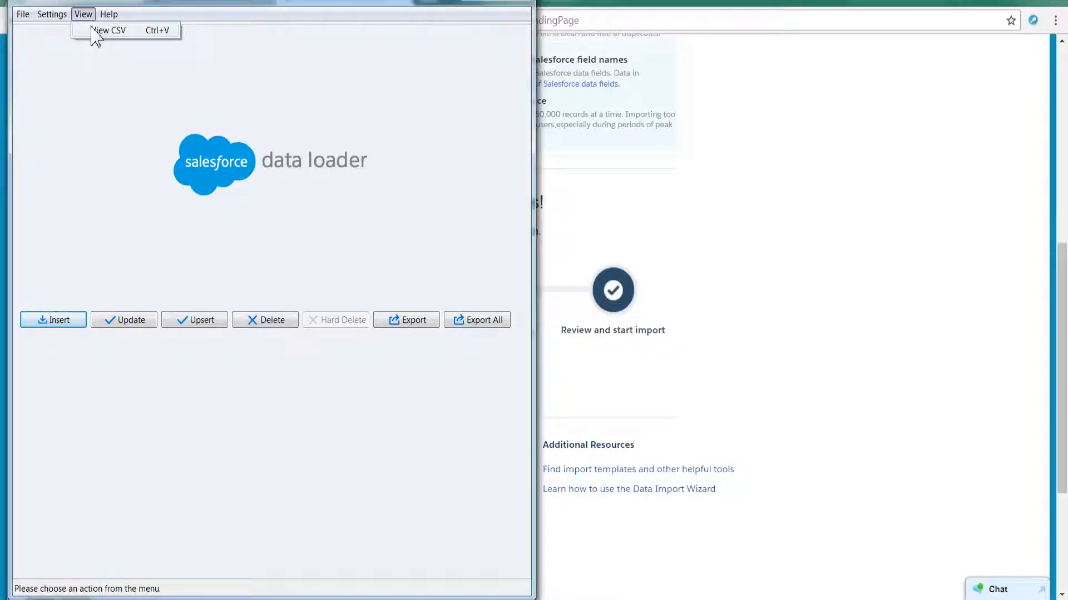
{"action": "mouse_move", "coordinate": [920, 477]}
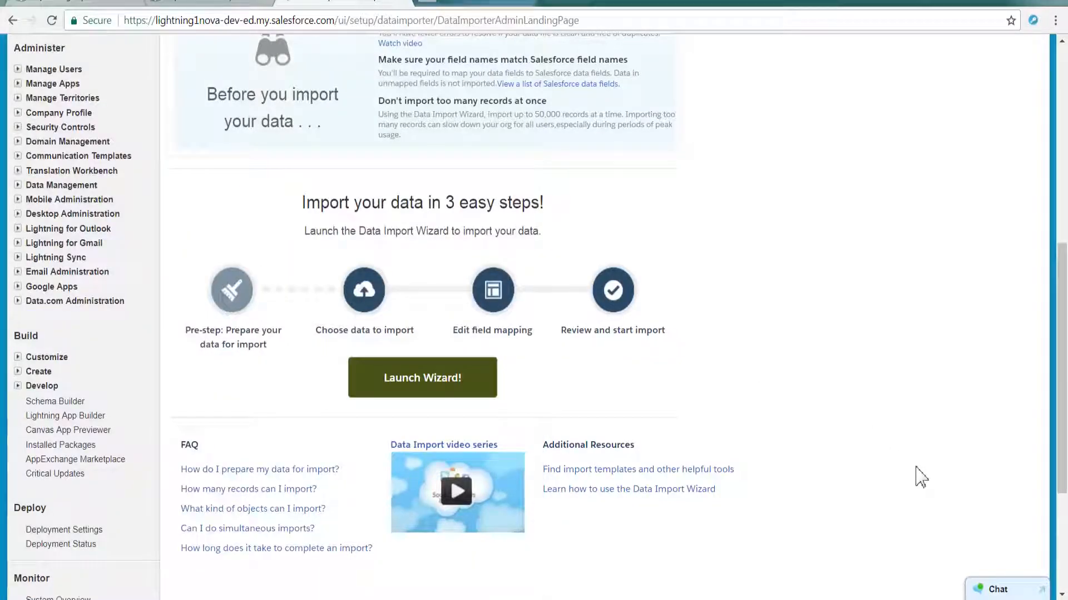
{"action": "mouse_move", "coordinate": [957, 468]}
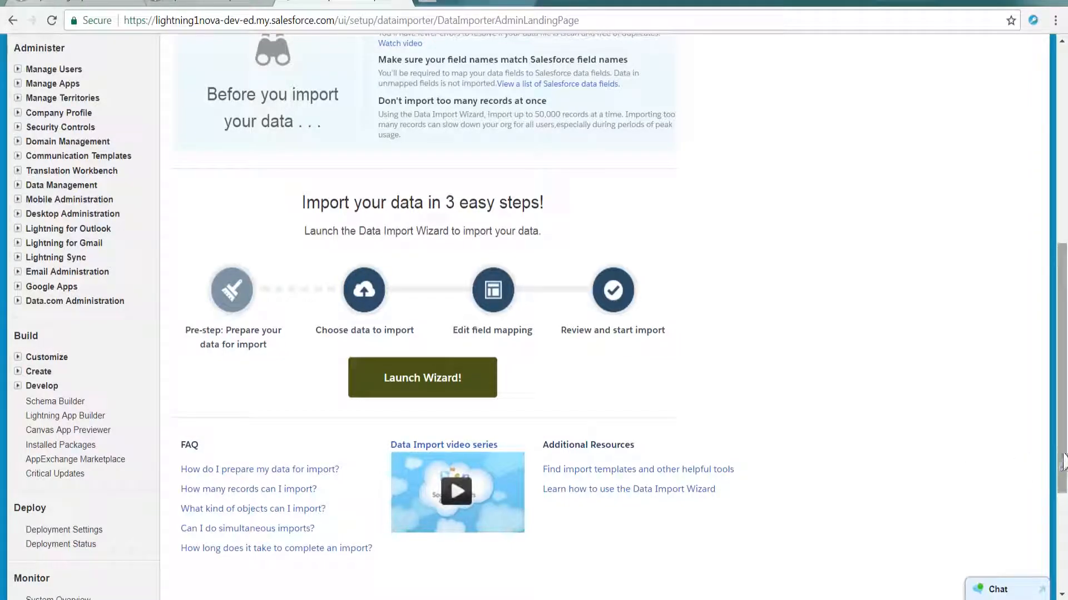
{"action": "scroll", "scroll_direction": "up", "scroll_amount": 3}
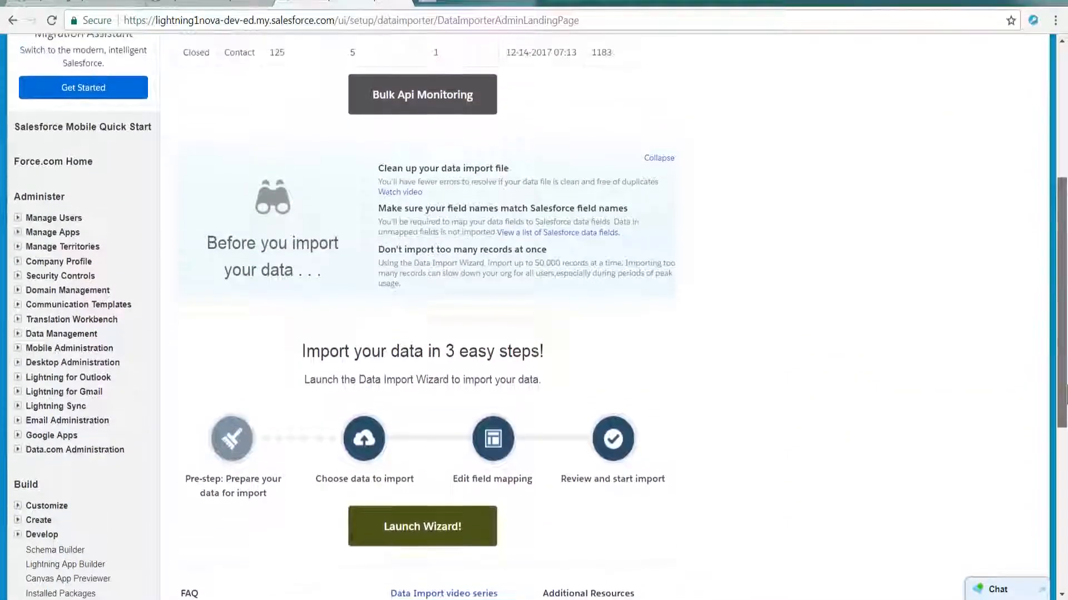
{"action": "scroll", "scroll_direction": "up", "scroll_amount": 3}
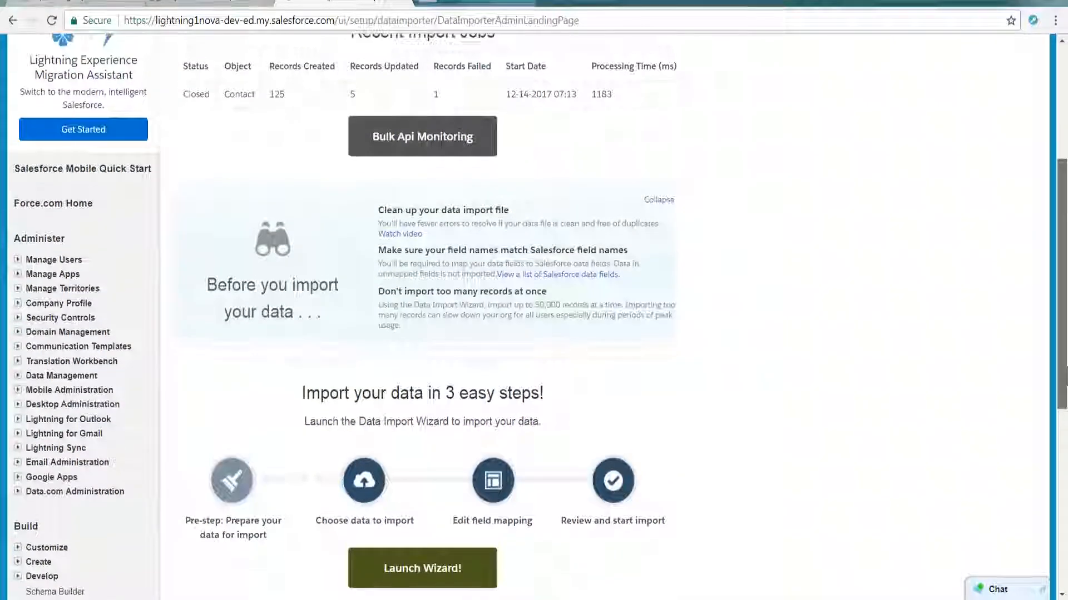
{"action": "scroll", "scroll_direction": "up", "scroll_amount": 3}
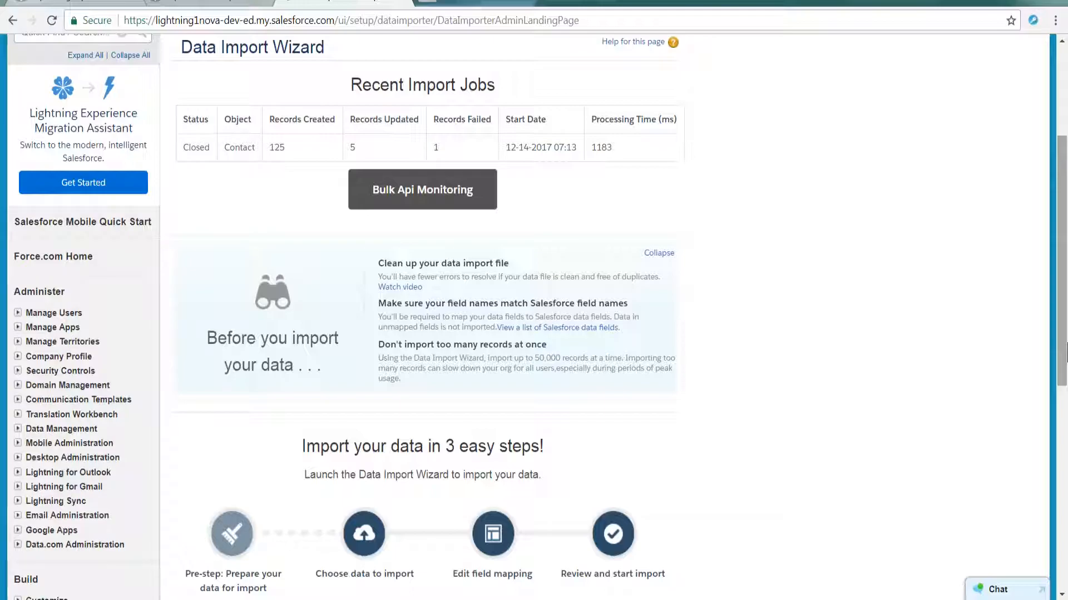
{"action": "mouse_move", "coordinate": [683, 238]}
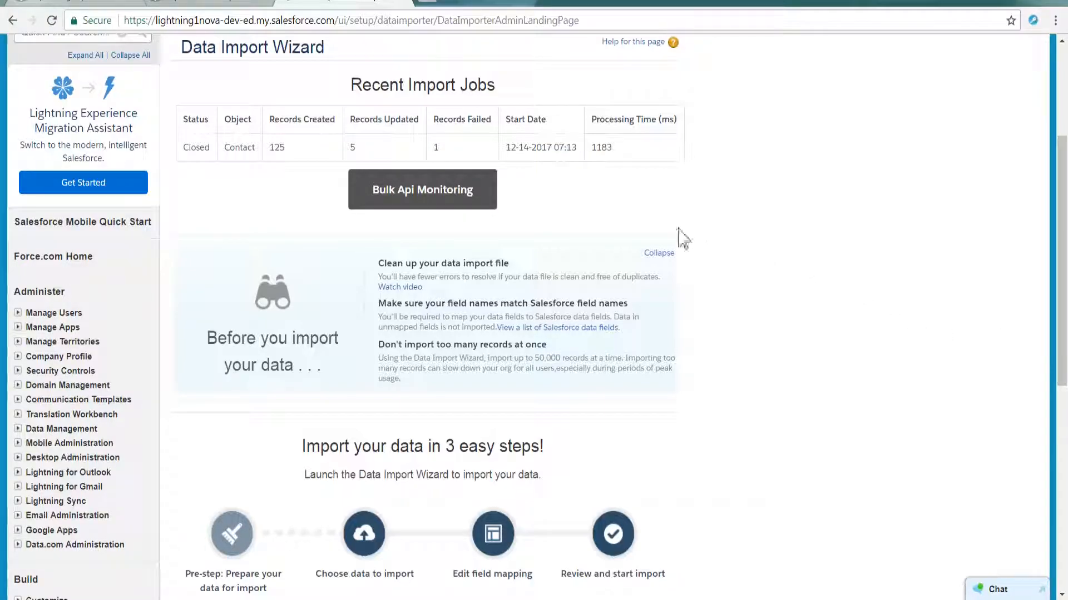
{"action": "mouse_move", "coordinate": [442, 235]}
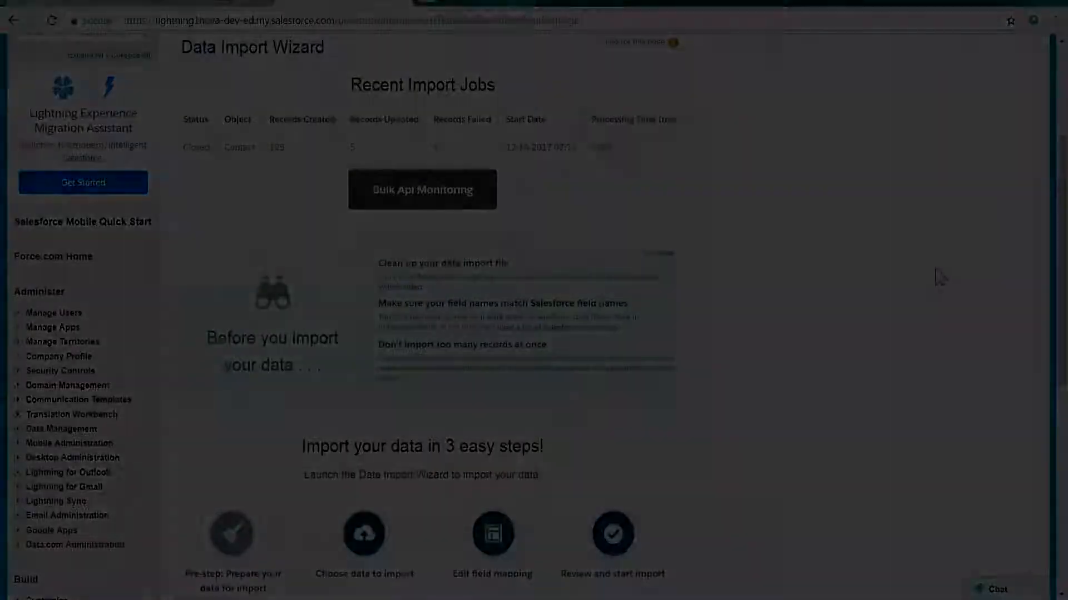
{"action": "left_click", "coordinate": [53, 256]}
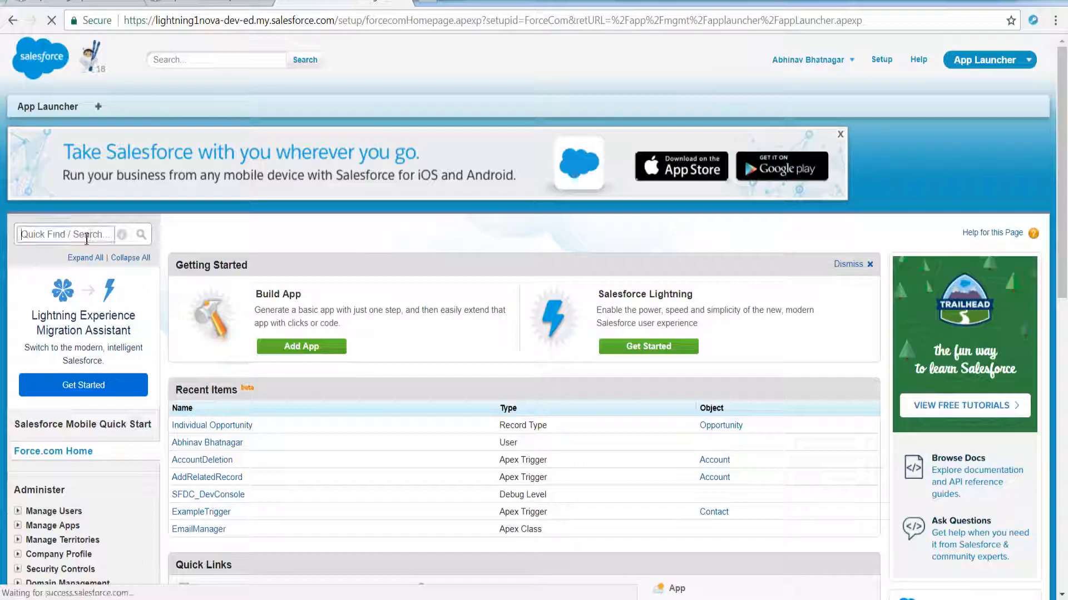
Step: Find 'Data impo' in Quick Find and open the Data Import Wizard
{"action": "type", "text": "Data impo"}
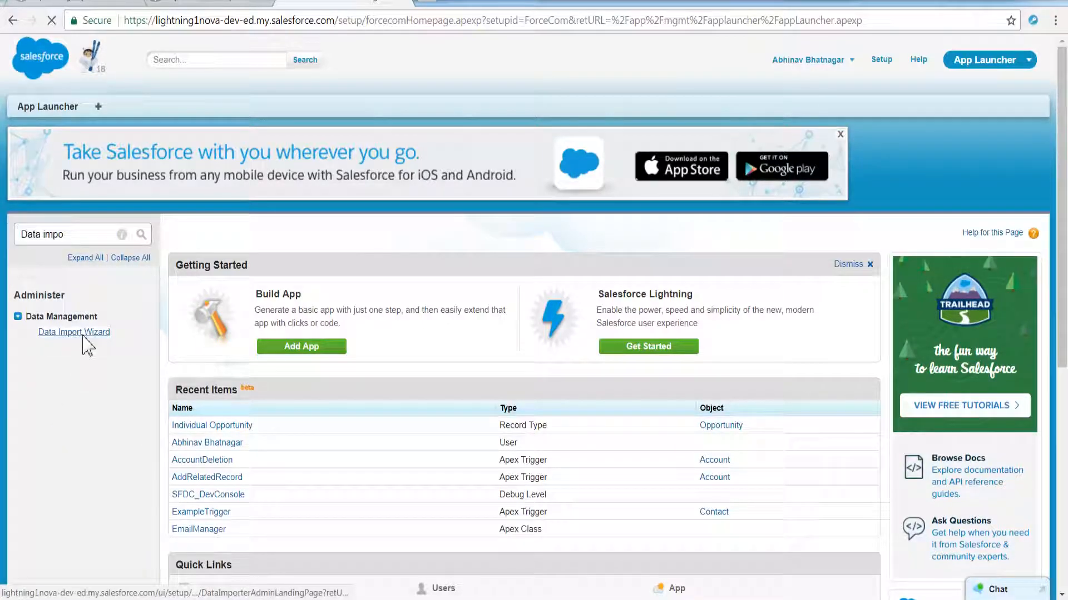
{"action": "left_click", "coordinate": [73, 332]}
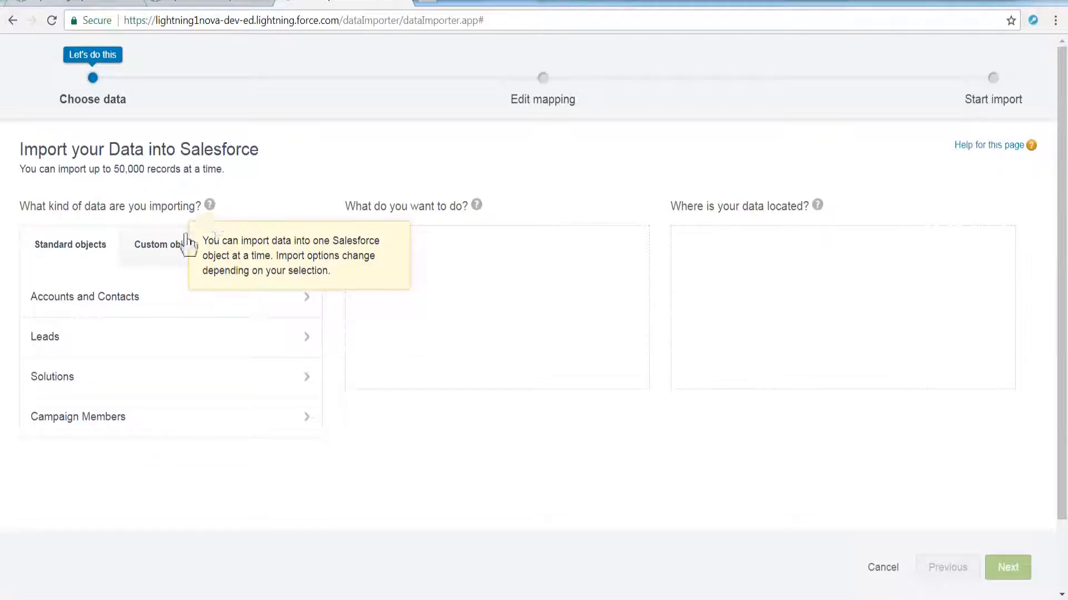
Step: Choose Accounts and Contacts, add and update existing records matched by Name, from a CSV file
{"action": "left_click", "coordinate": [84, 296]}
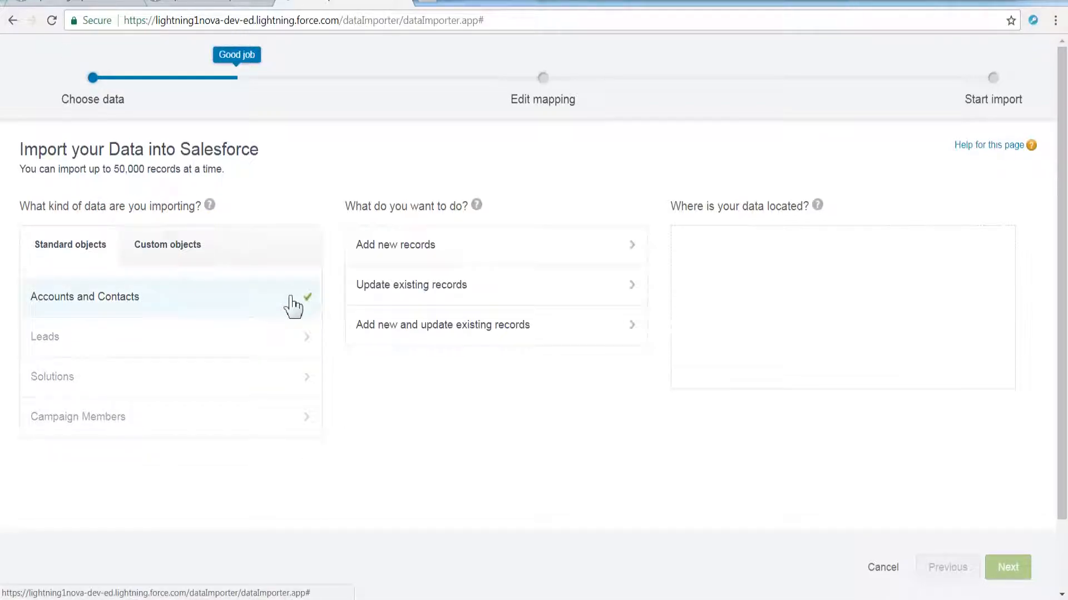
{"action": "mouse_move", "coordinate": [405, 341]}
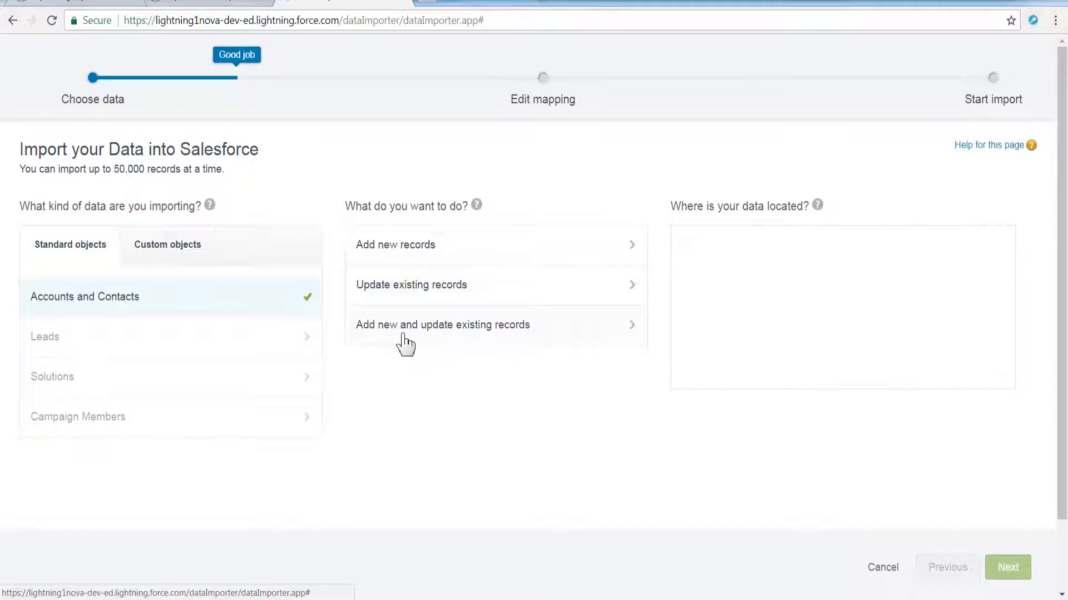
{"action": "left_click", "coordinate": [443, 325]}
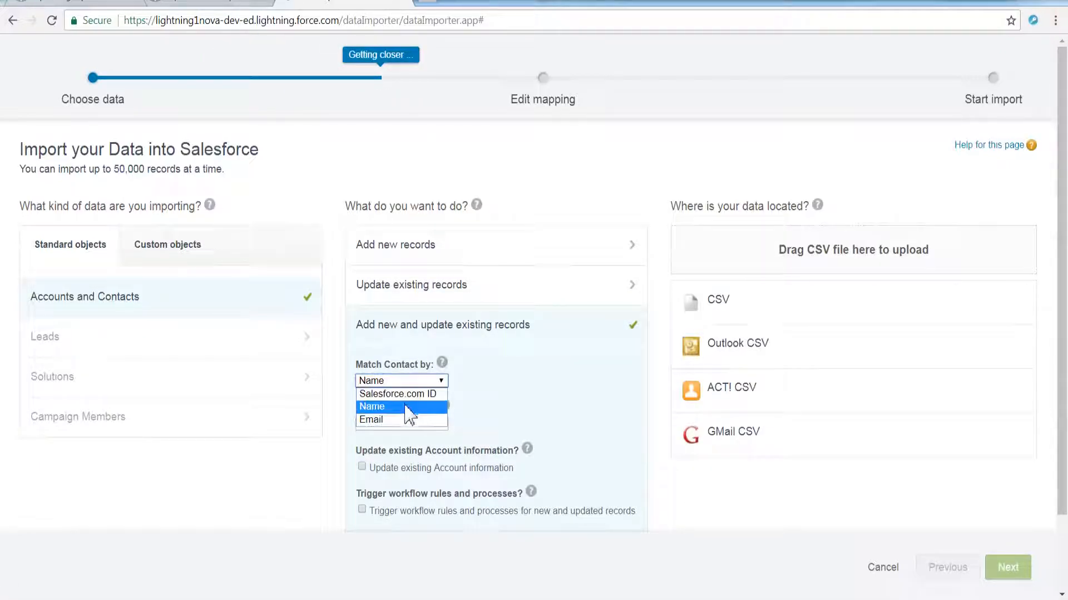
{"action": "left_click", "coordinate": [372, 407]}
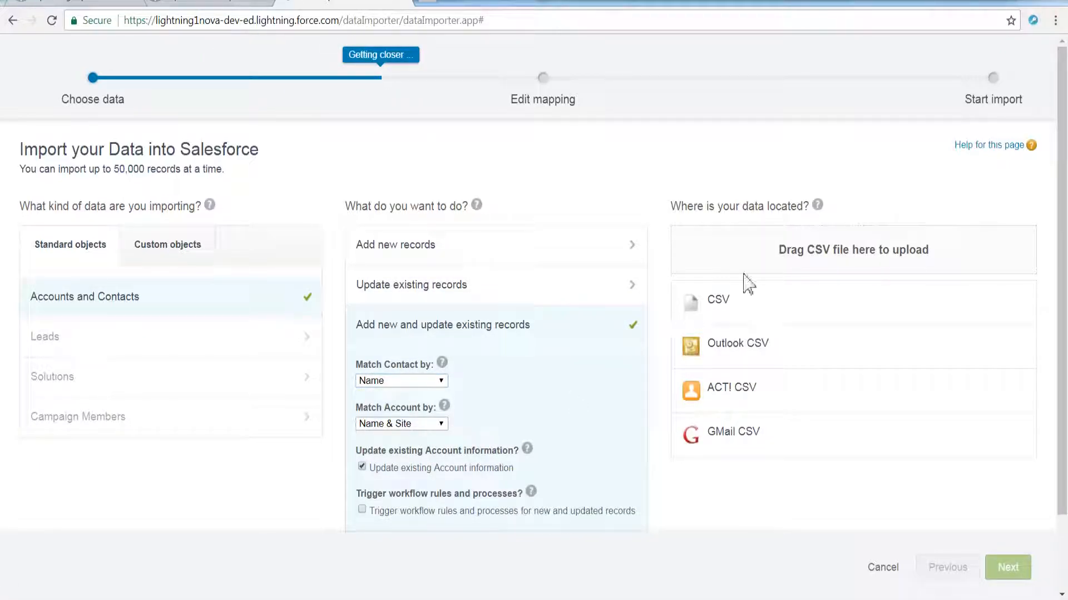
{"action": "left_click", "coordinate": [1007, 567]}
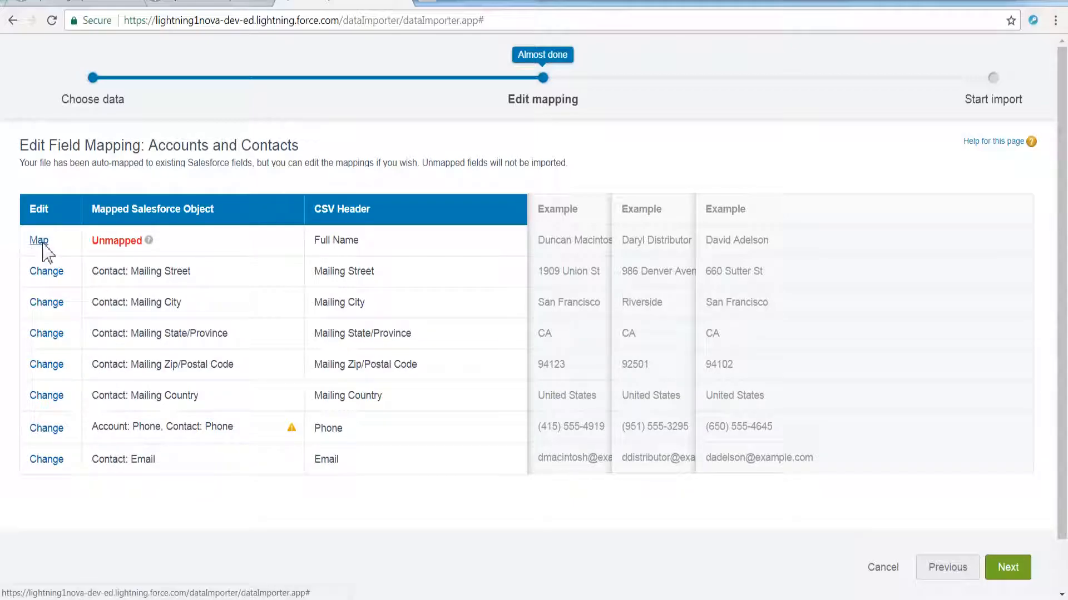
Step: Map the Full Name column to Contact: Name
{"action": "left_click", "coordinate": [38, 241]}
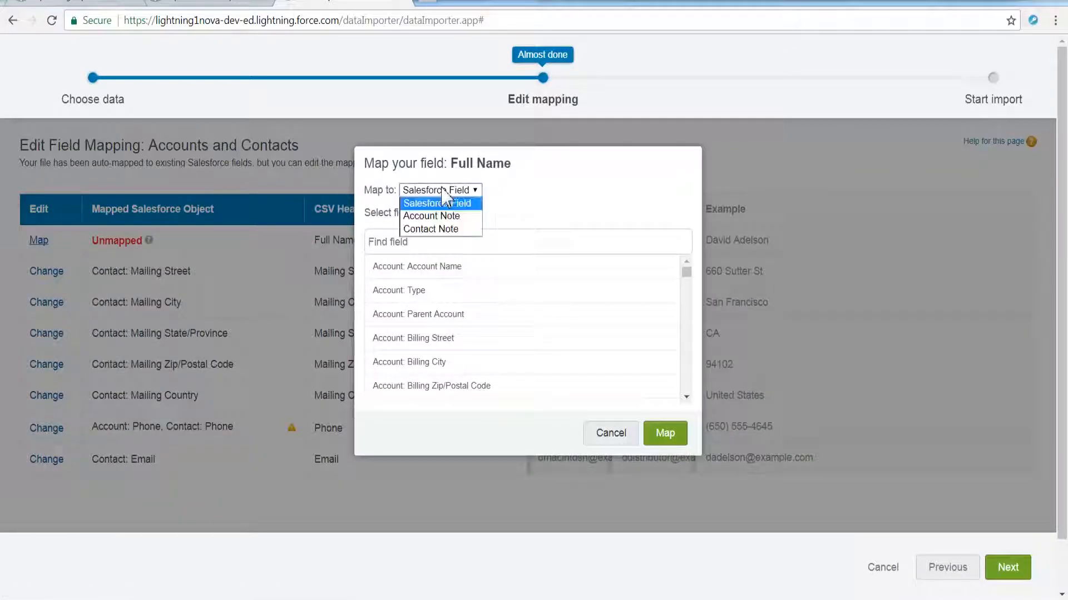
{"action": "left_click", "coordinate": [439, 203]}
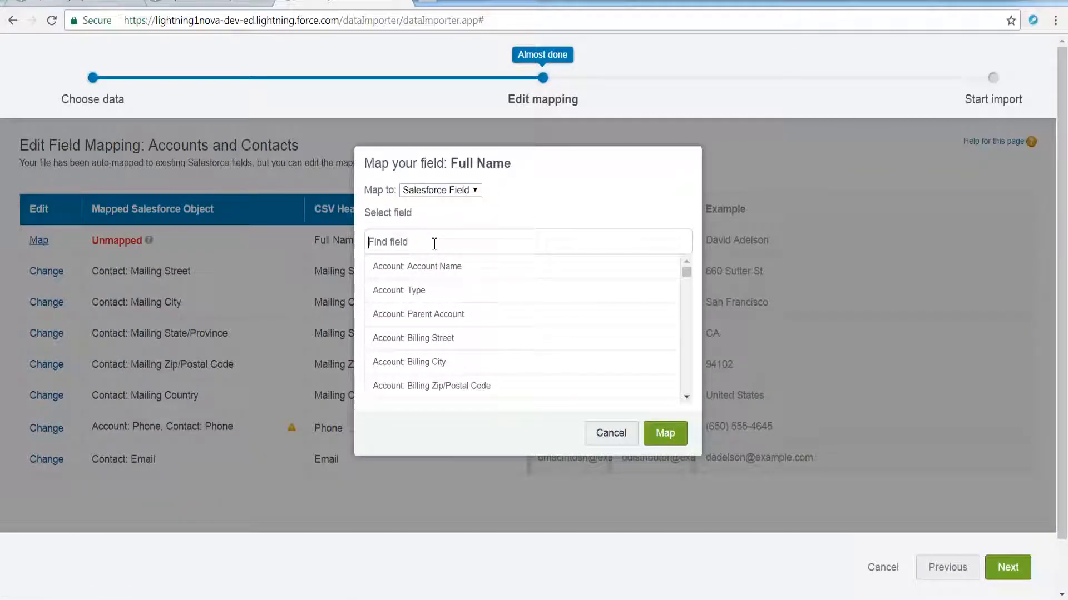
{"action": "left_click", "coordinate": [408, 241]}
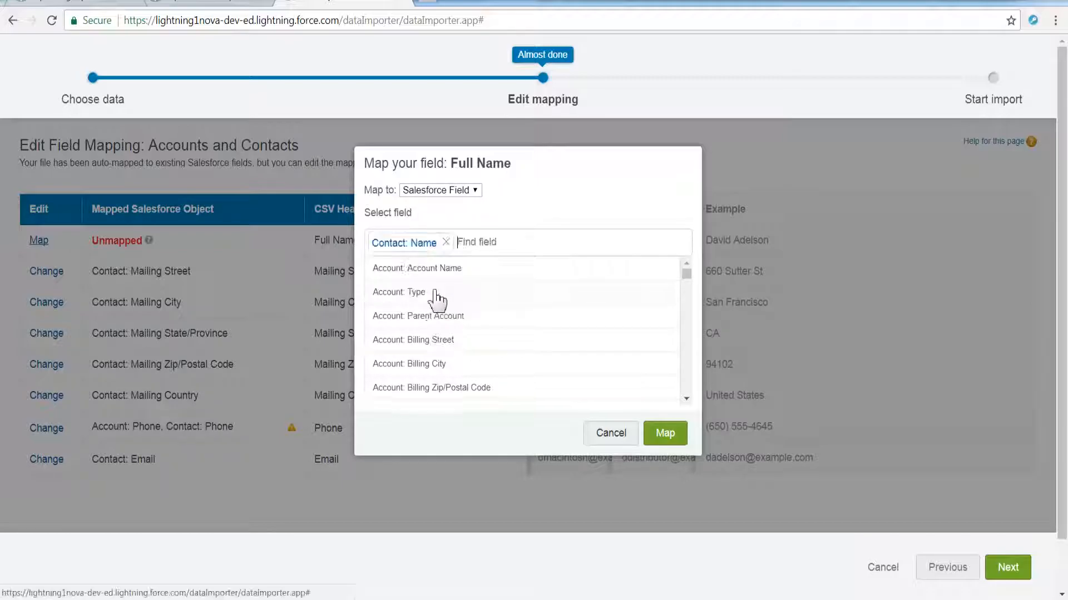
{"action": "left_click", "coordinate": [664, 433]}
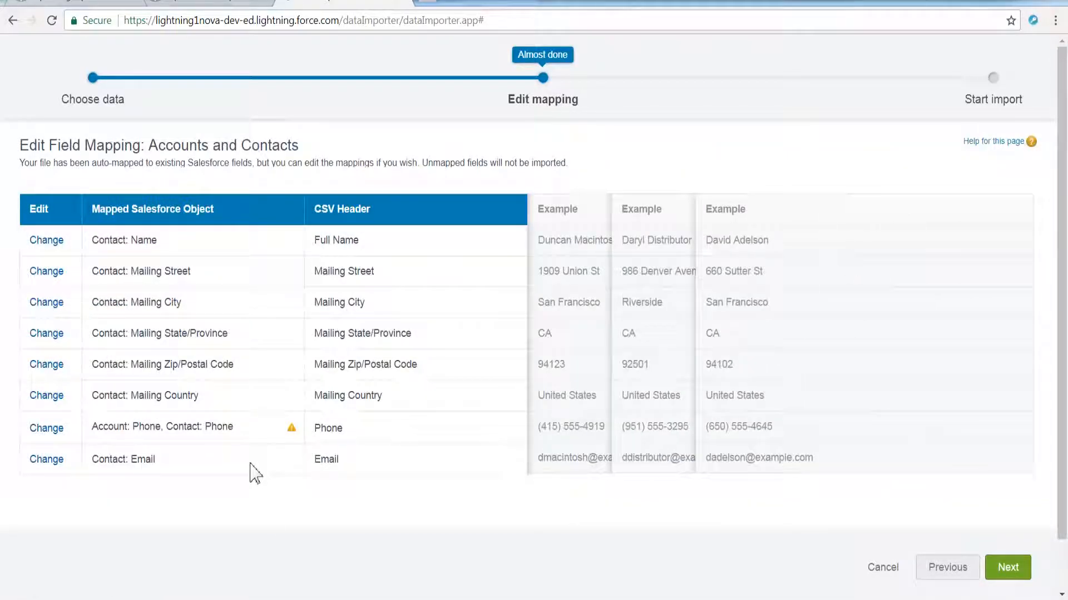
Step: Map Phone to Contact: Phone only, review, and start the import
{"action": "left_click", "coordinate": [46, 428]}
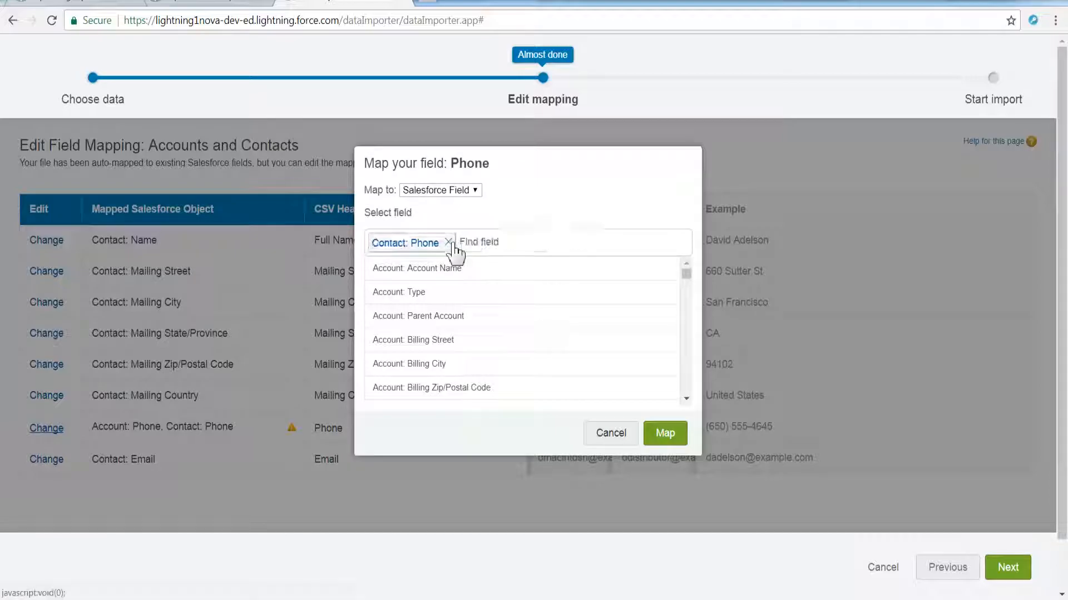
{"action": "left_click", "coordinate": [663, 434]}
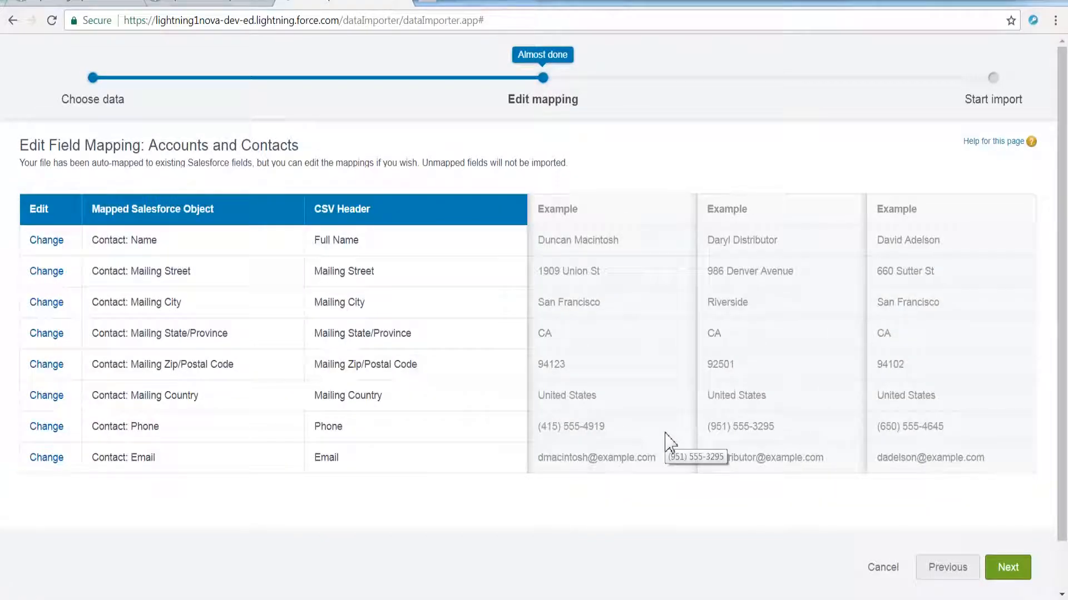
{"action": "left_click", "coordinate": [1008, 567]}
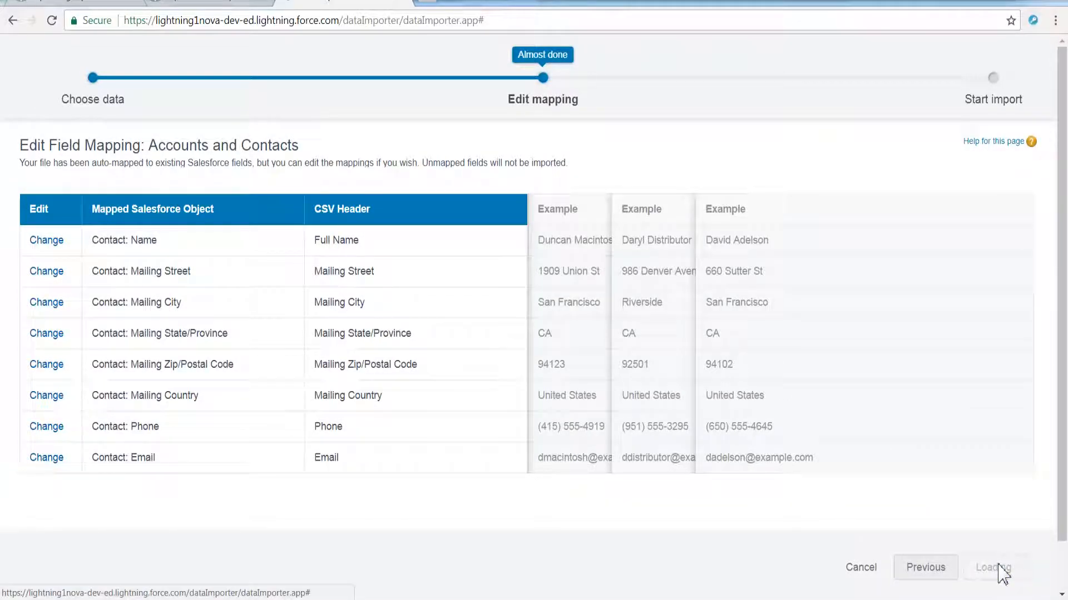
{"action": "left_click", "coordinate": [990, 567]}
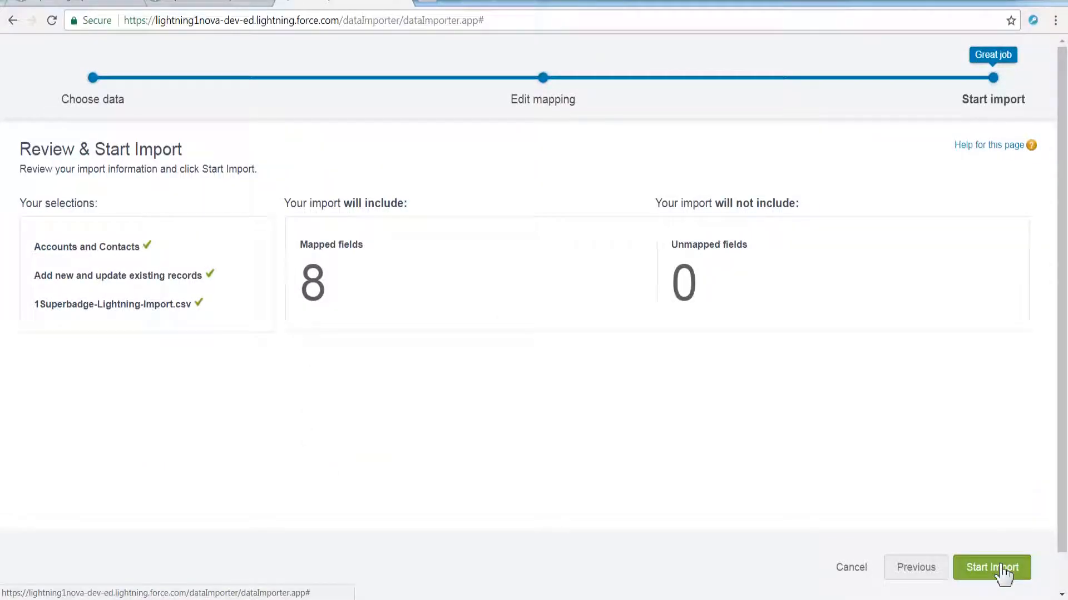
{"action": "left_click", "coordinate": [991, 567]}
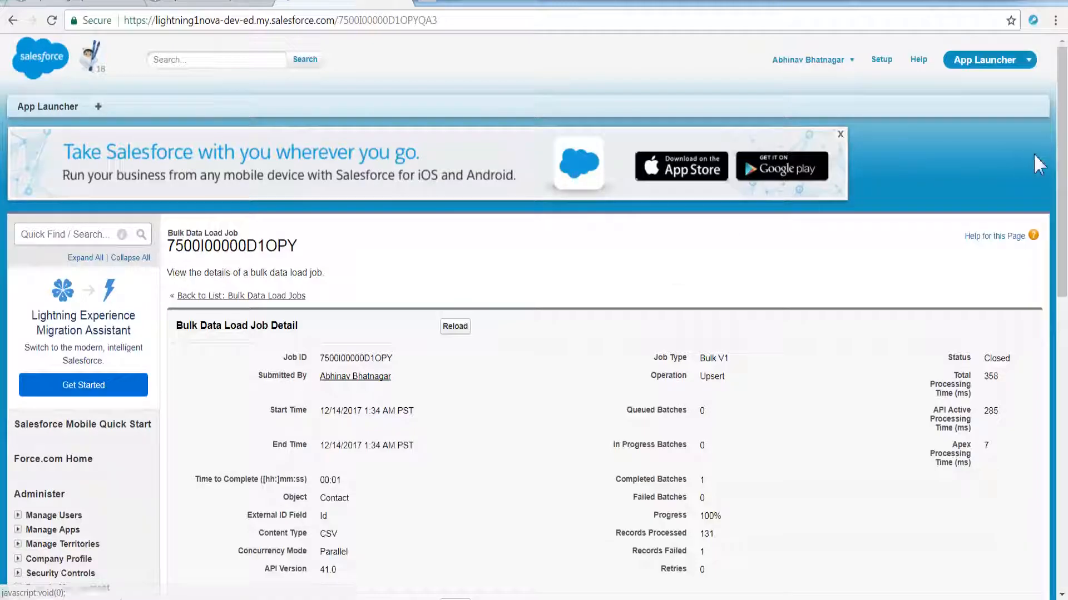
Step: Scroll to the Batches list showing 131 records processed and 1 failed
{"action": "scroll", "scroll_direction": "down", "scroll_amount": 3}
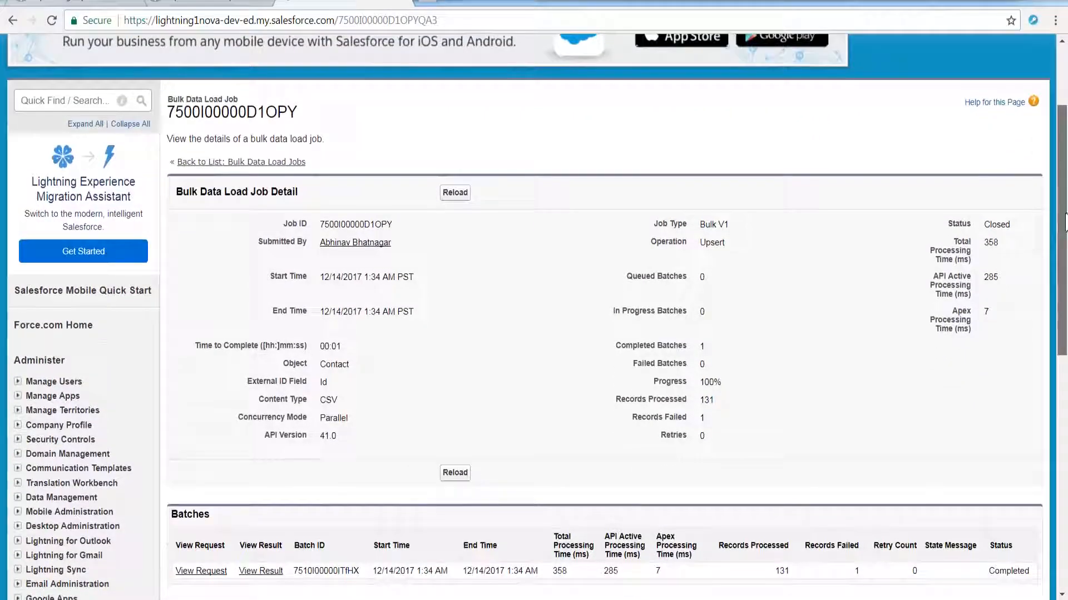
{"action": "scroll", "scroll_direction": "down", "scroll_amount": 3}
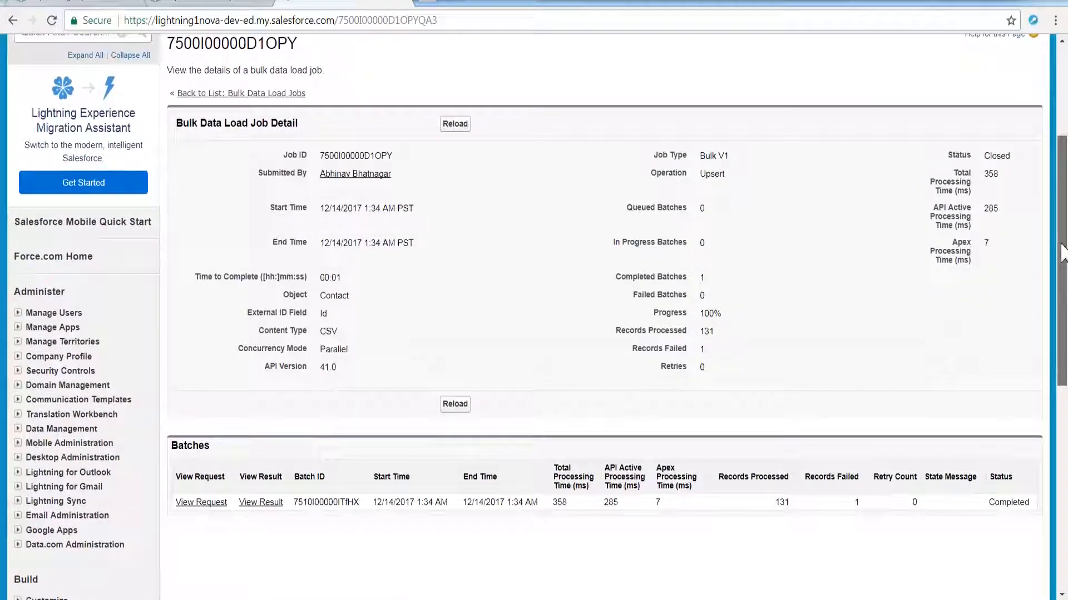